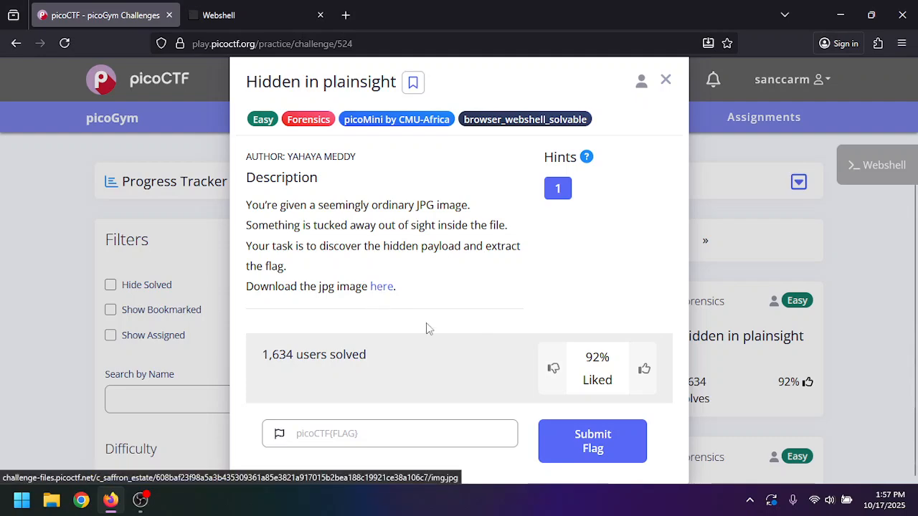
# Step: Copy the download link for the challenge's JPG image from the 'here' link
pyautogui.rightClick(382, 286)
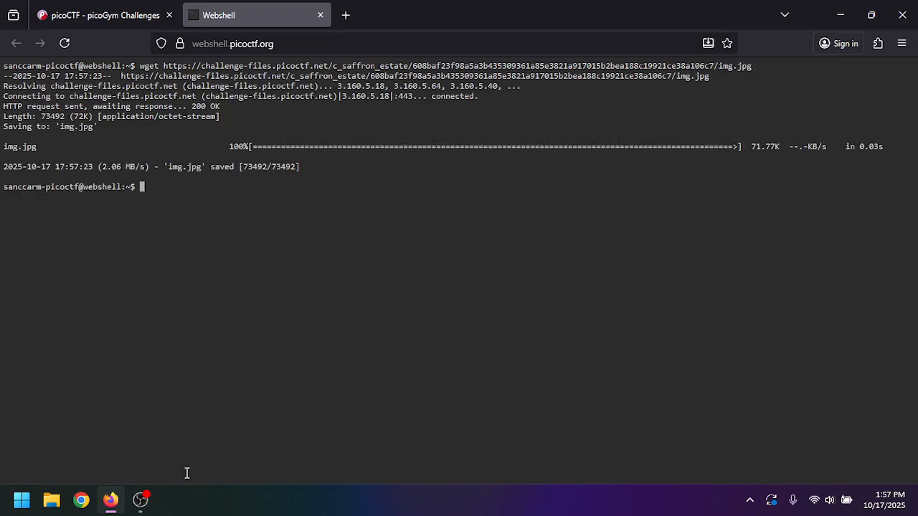
# Step: Fetch img.jpg with wget, list the home folder, run strings on img.jpg, then clear
pyautogui.write('ls')
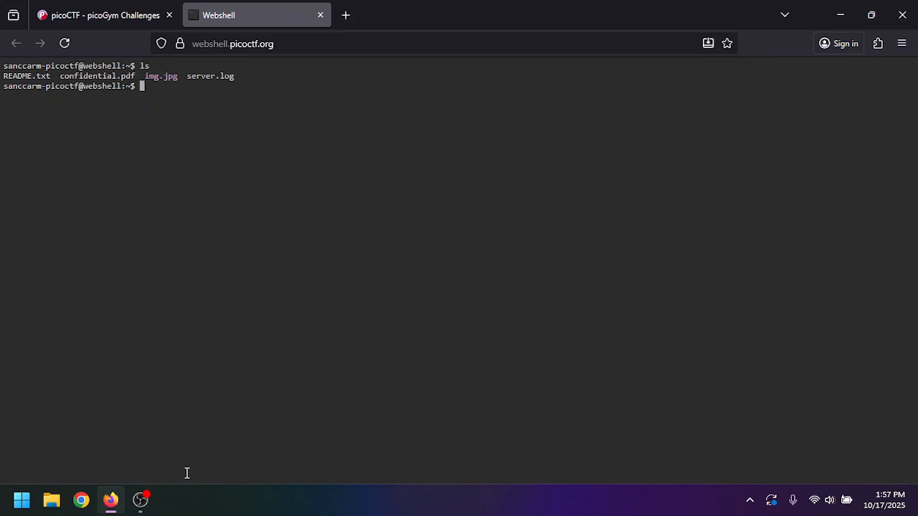
pyautogui.write('st')
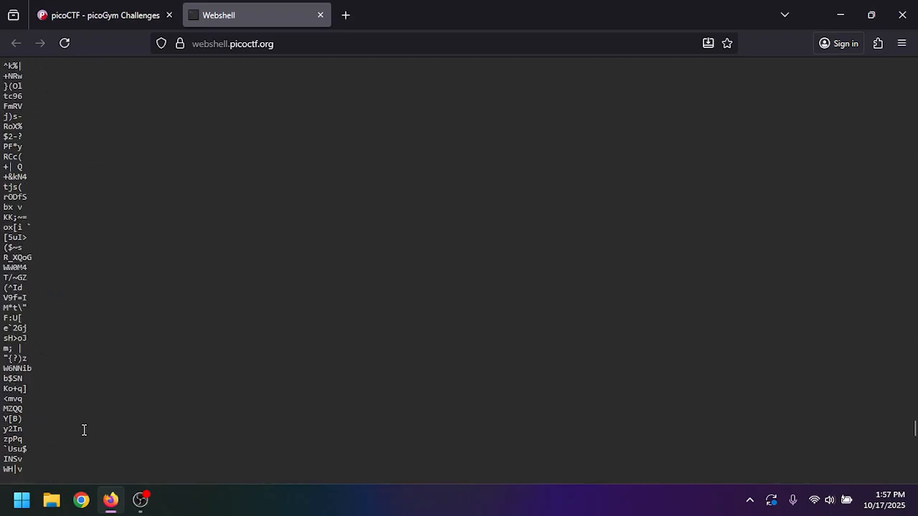
pyautogui.write('cl')
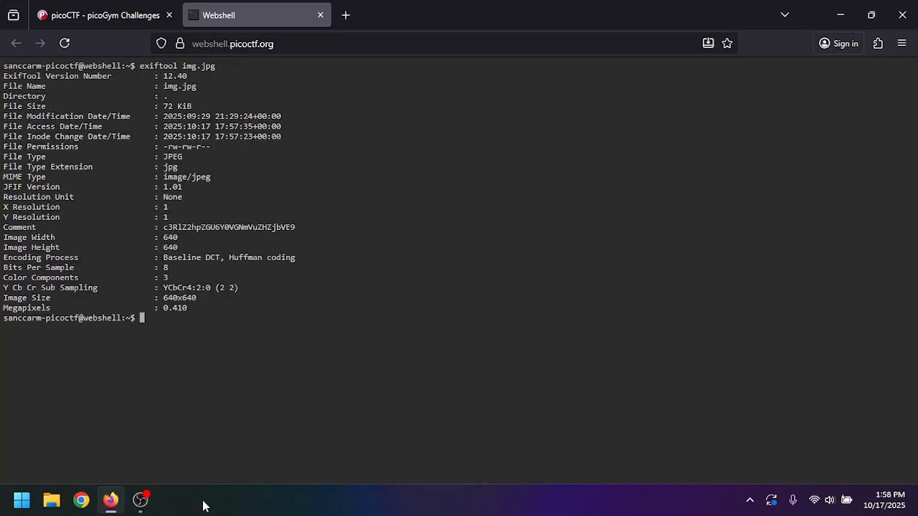
pyautogui.moveTo(23, 82)
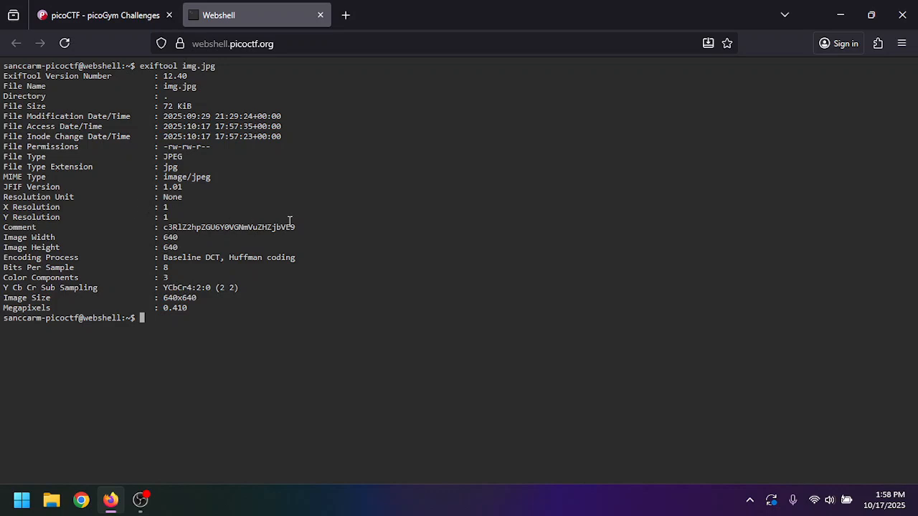
pyautogui.moveTo(164, 228); pyautogui.dragTo(294, 227)
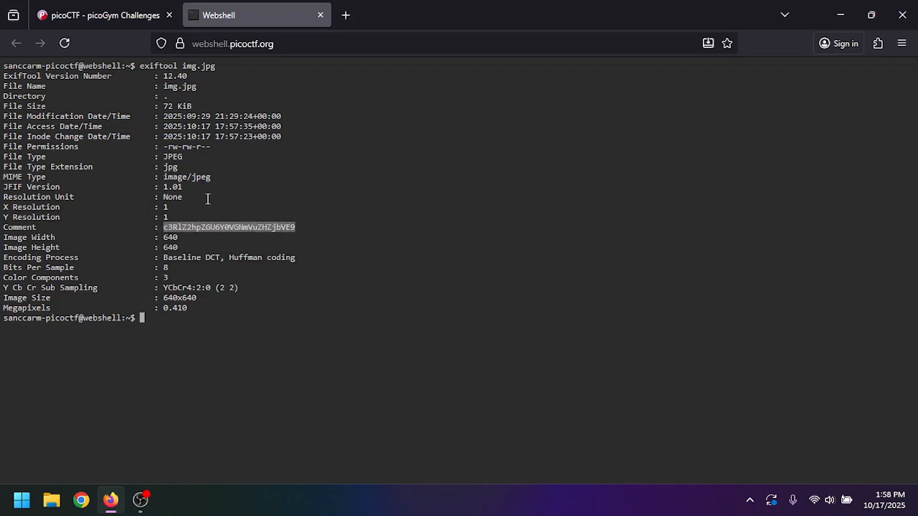
pyautogui.moveTo(309, 323)
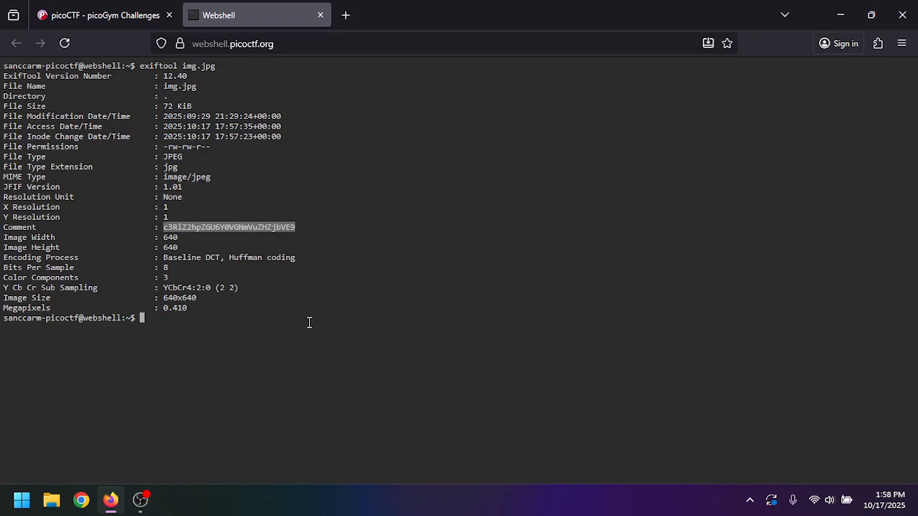
pyautogui.moveTo(217, 220)
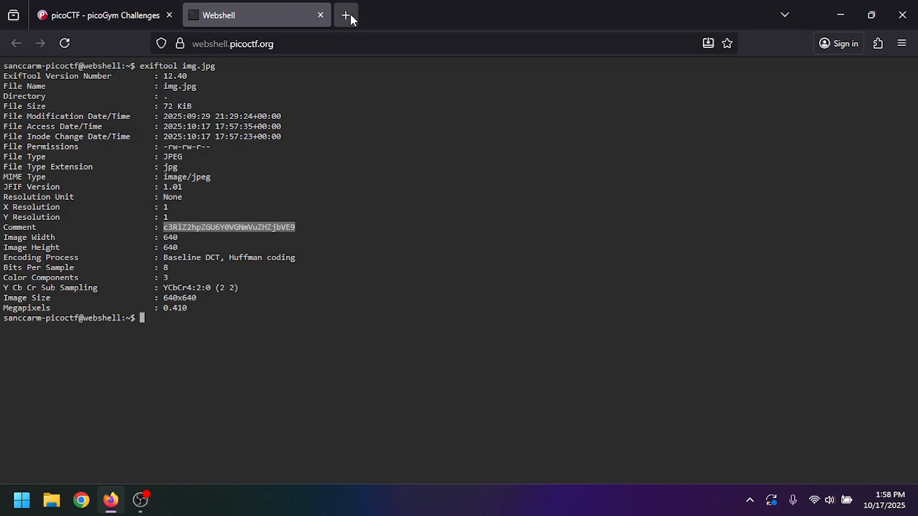
pyautogui.moveTo(345, 15)
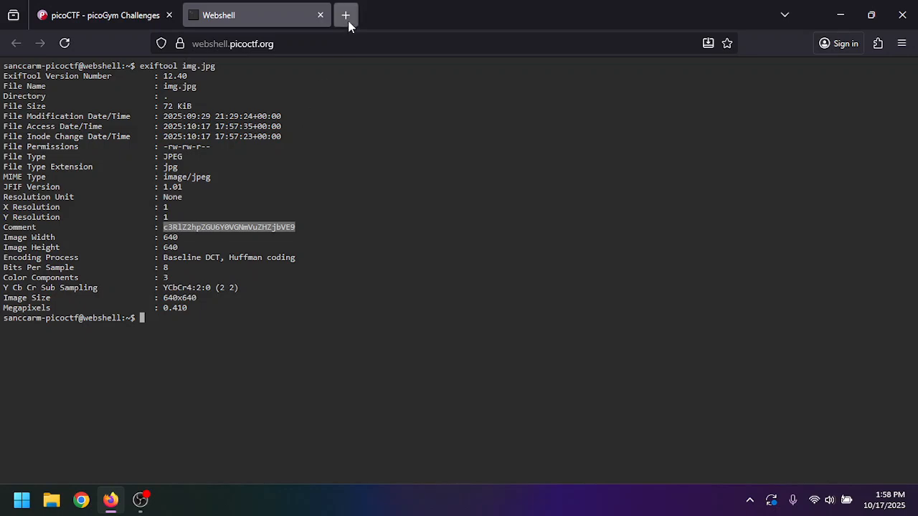
# Step: Search 'cyberchef' in a new Firefox tab and open the CyberChef site
pyautogui.click(345, 14)
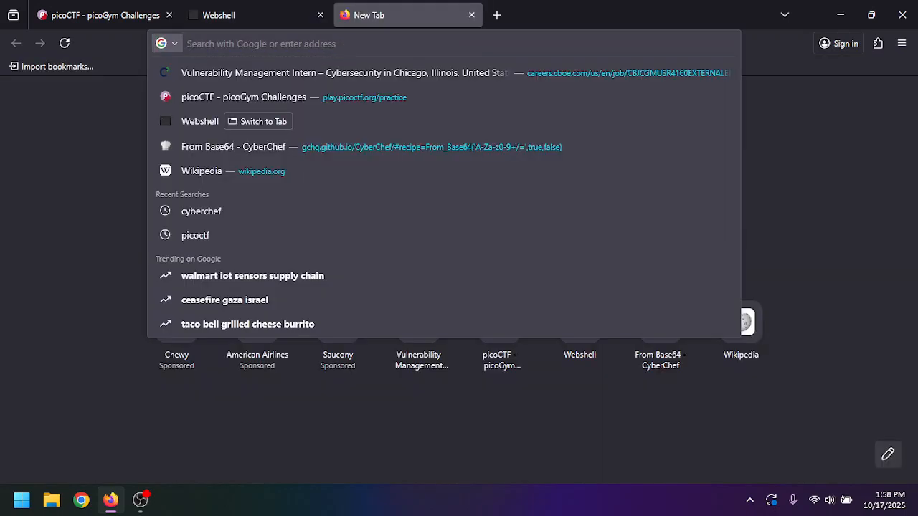
pyautogui.write('cyberchef')
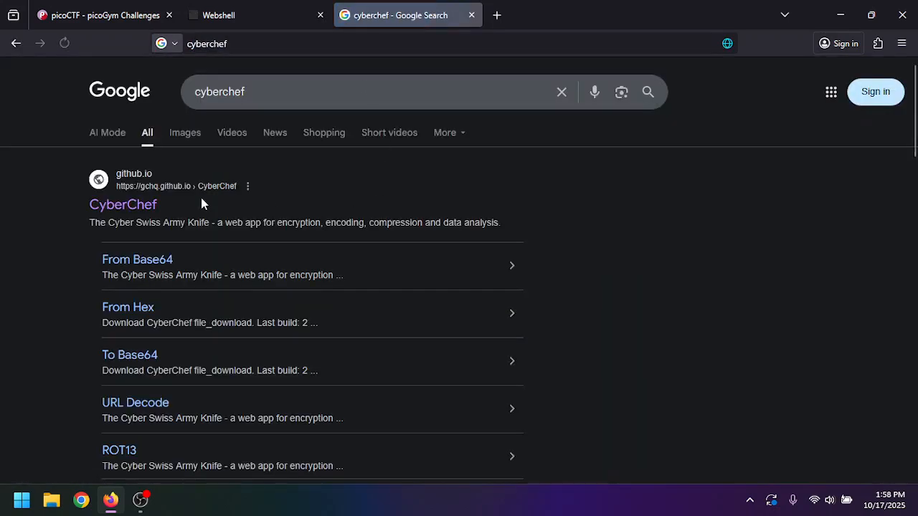
pyautogui.click(254, 14)
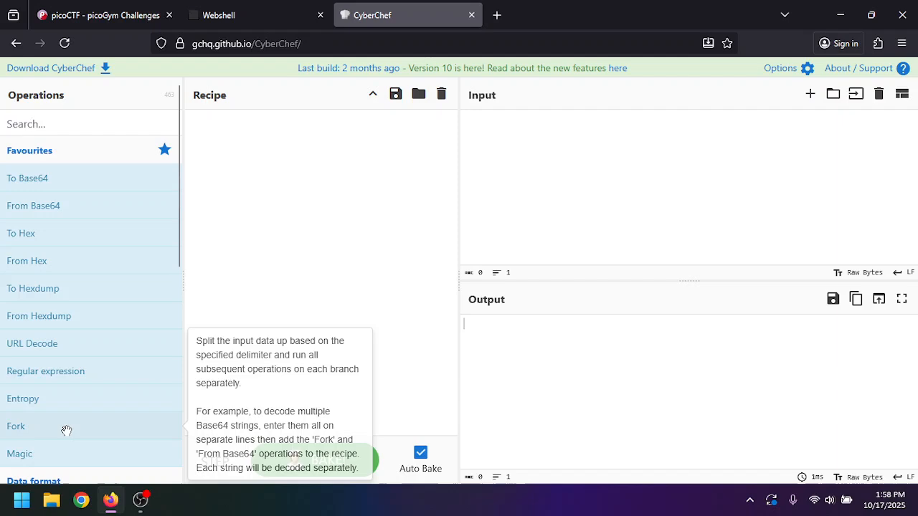
pyautogui.moveTo(20, 439); pyautogui.dragTo(321, 126)
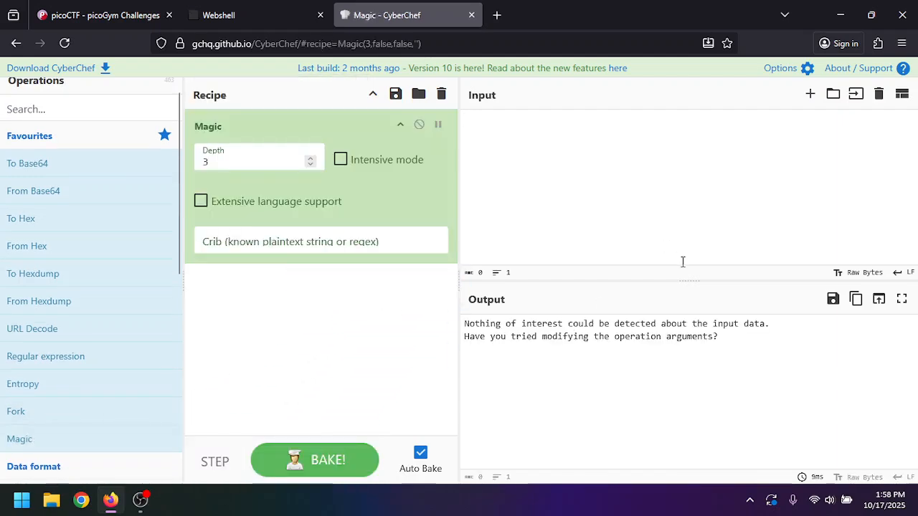
pyautogui.write('c3RlZ2hpZGU6Y0VGNmVuZHZjbVE9')
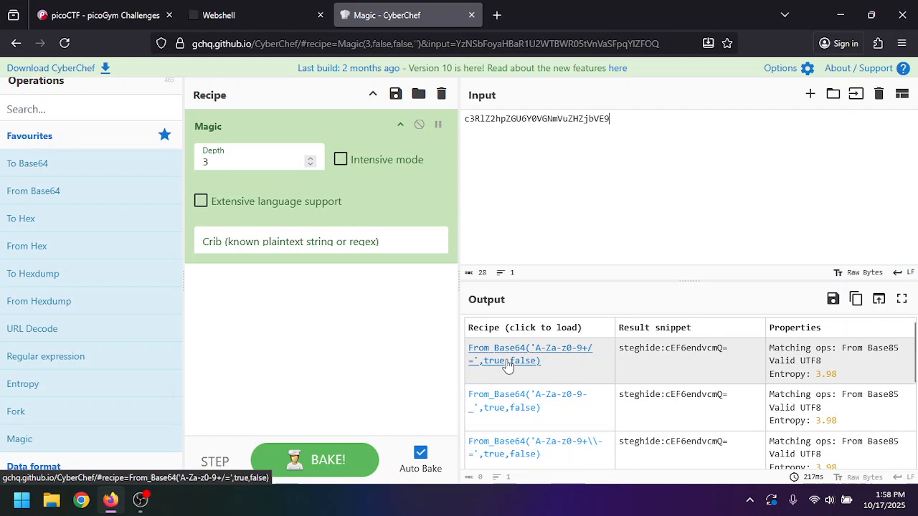
pyautogui.click(530, 353)
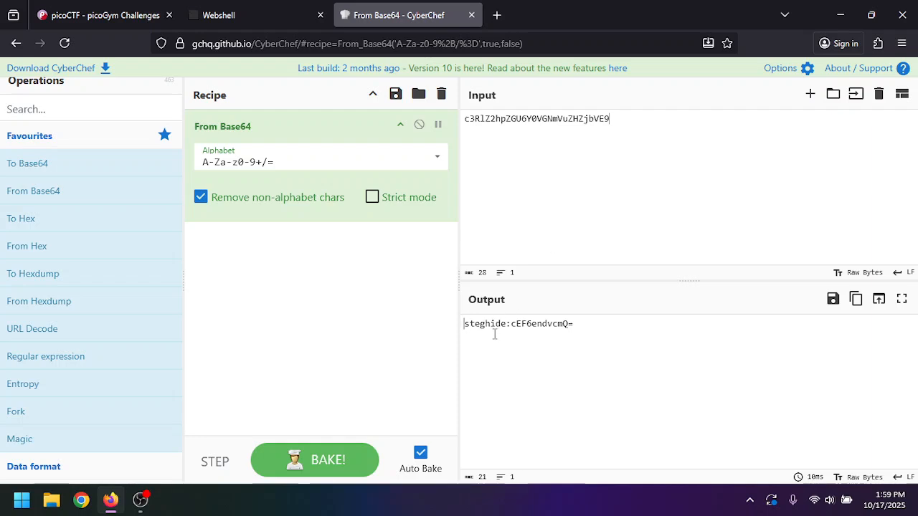
pyautogui.moveTo(511, 323); pyautogui.dragTo(573, 324)
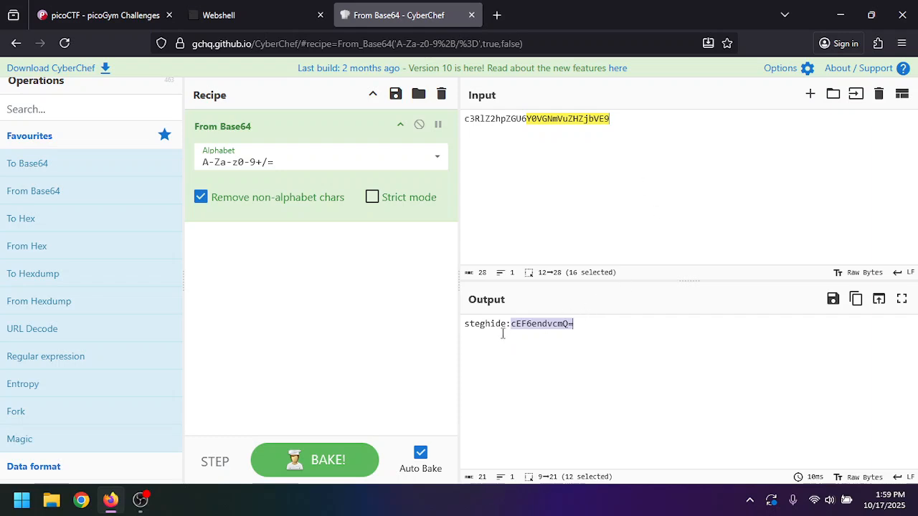
pyautogui.moveTo(554, 334)
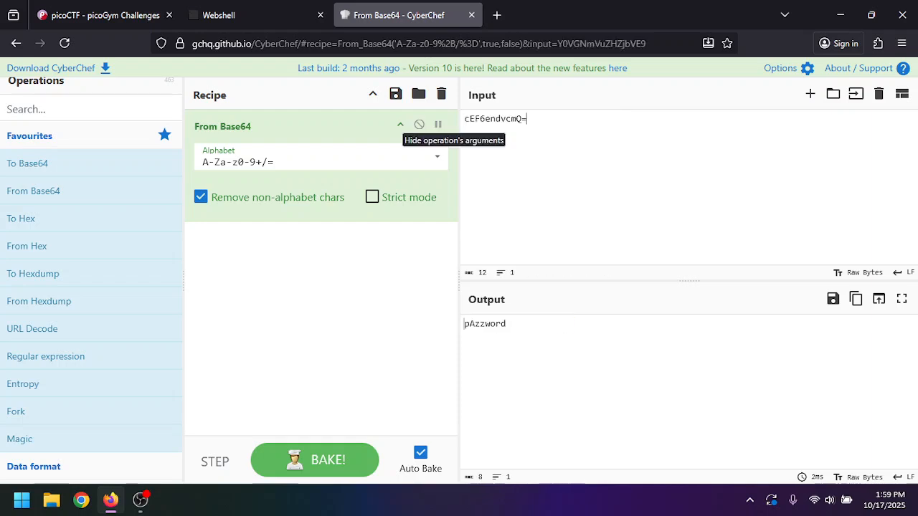
pyautogui.moveTo(421, 287)
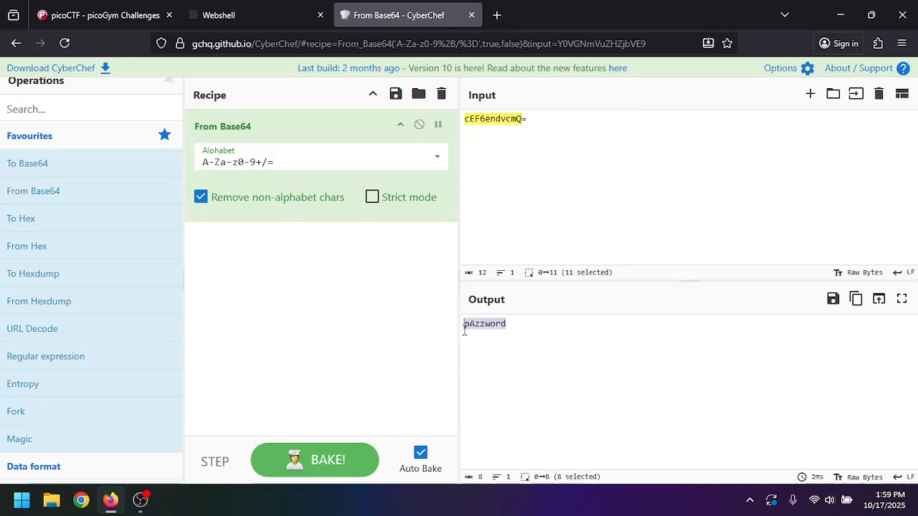
pyautogui.moveTo(500, 198)
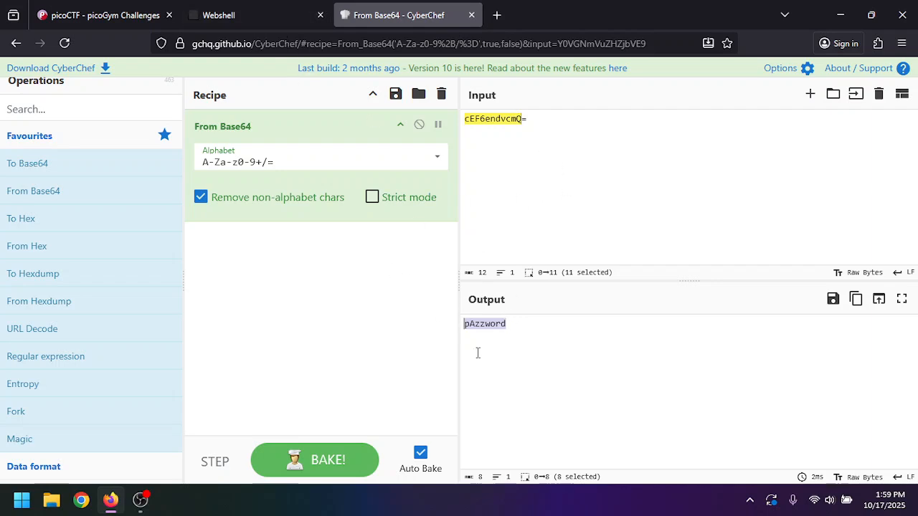
# Step: Back in the Webshell, run steghide without arguments to show its usage help
pyautogui.click(255, 14)
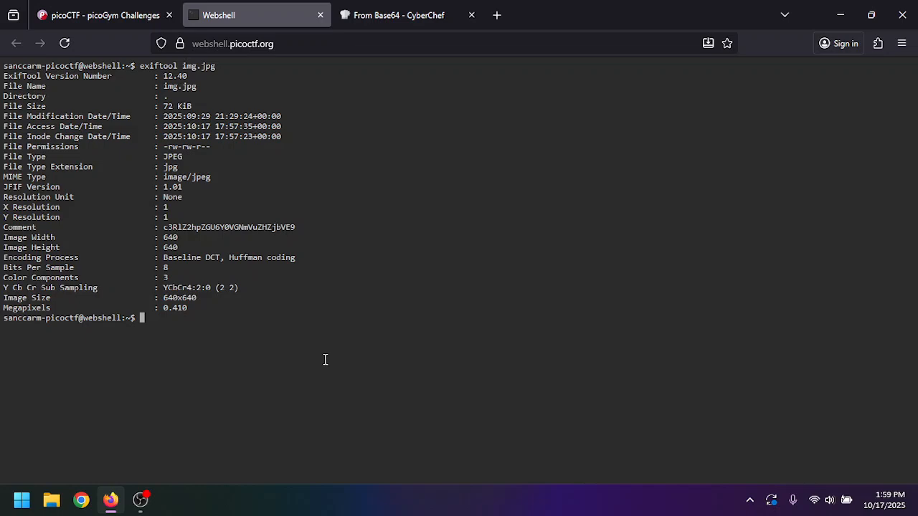
pyautogui.write('steghide')
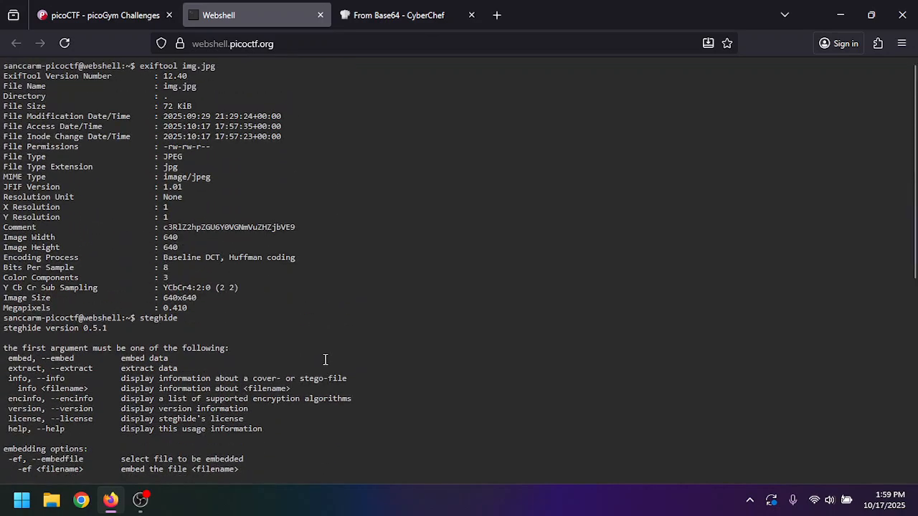
pyautogui.write('cle')
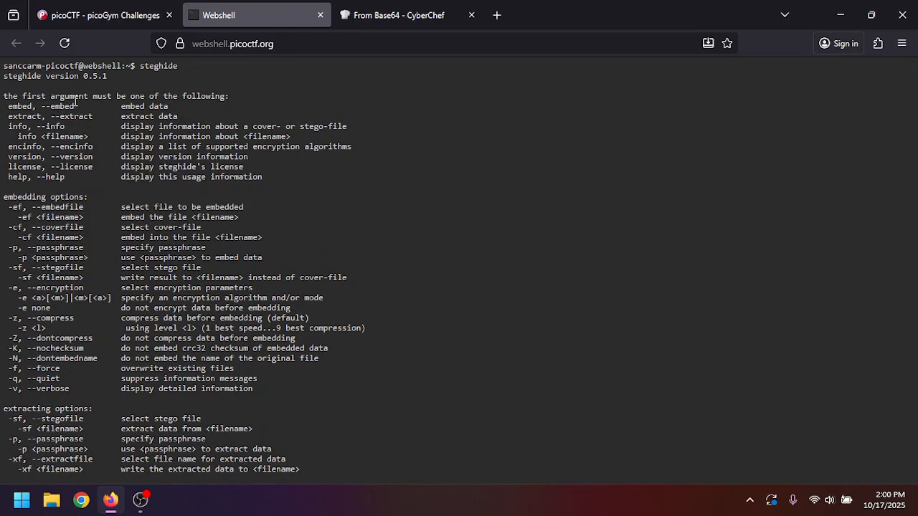
pyautogui.moveTo(162, 118)
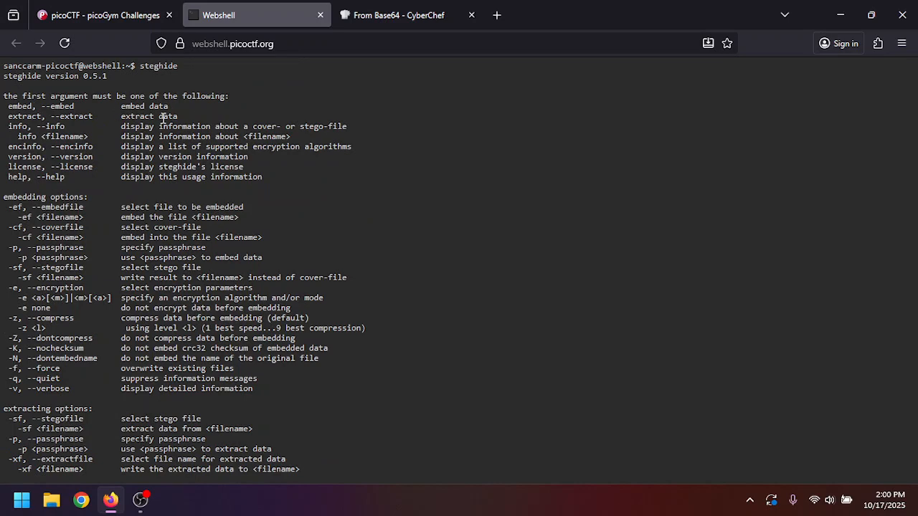
pyautogui.scroll(-3)
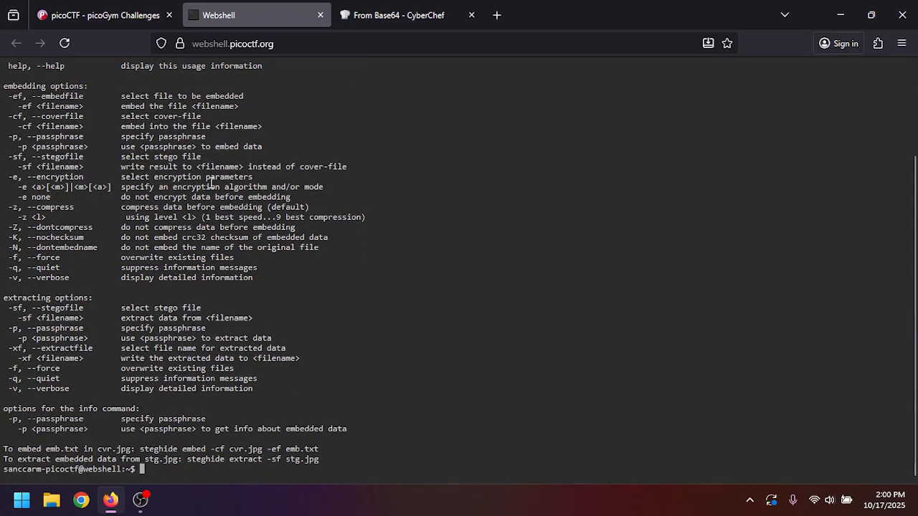
pyautogui.write('steghide')
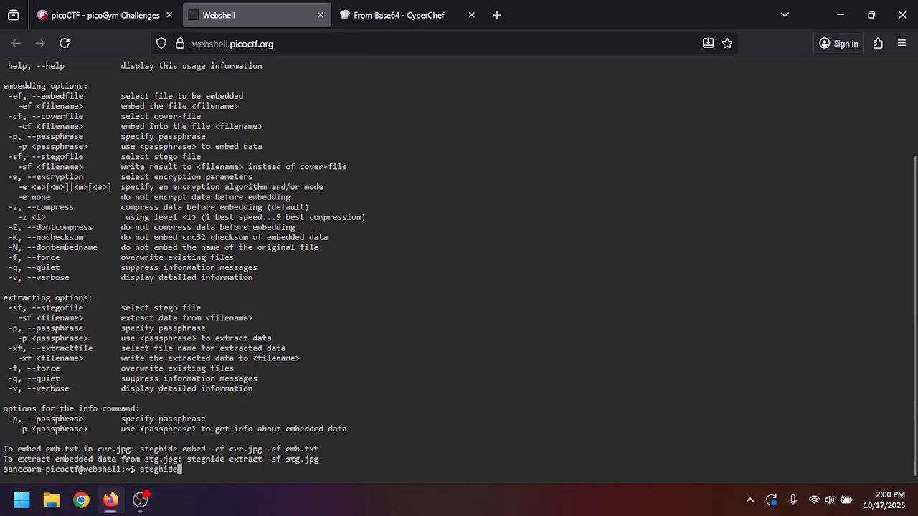
pyautogui.write('--extr')
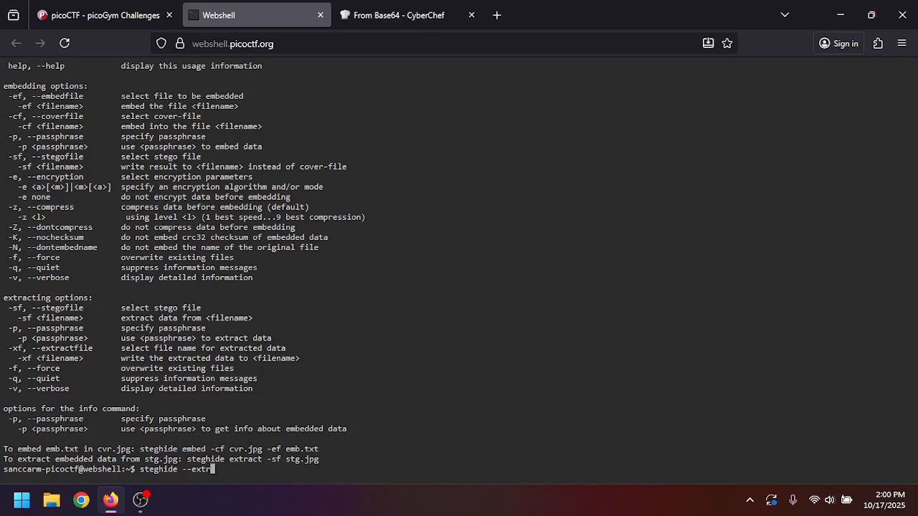
pyautogui.write('act')
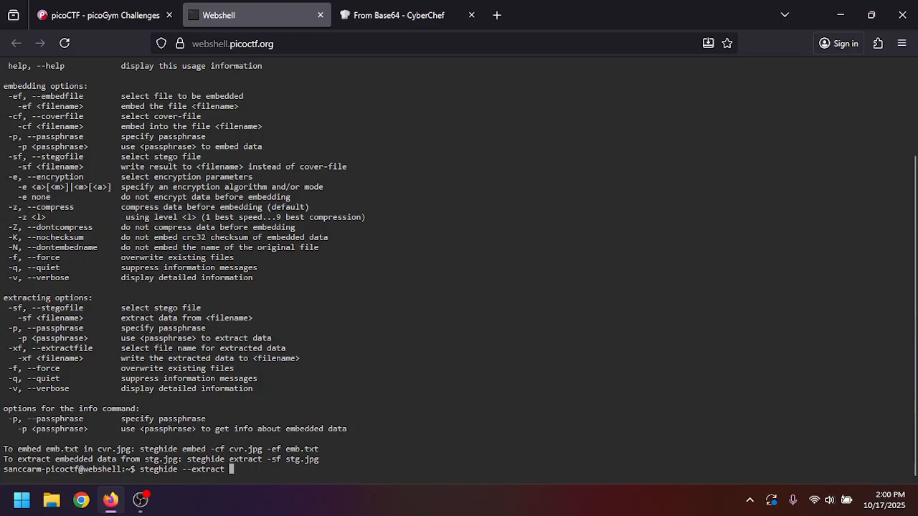
pyautogui.write('-p')
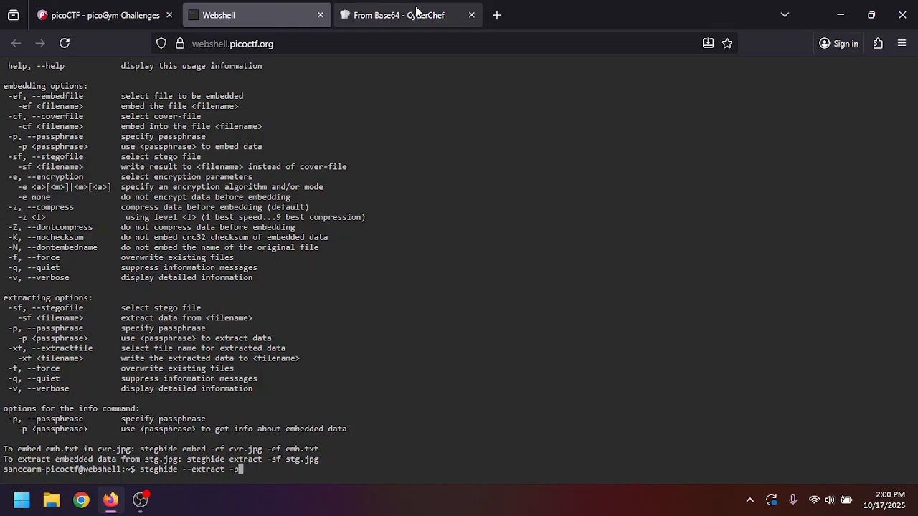
pyautogui.click(408, 14)
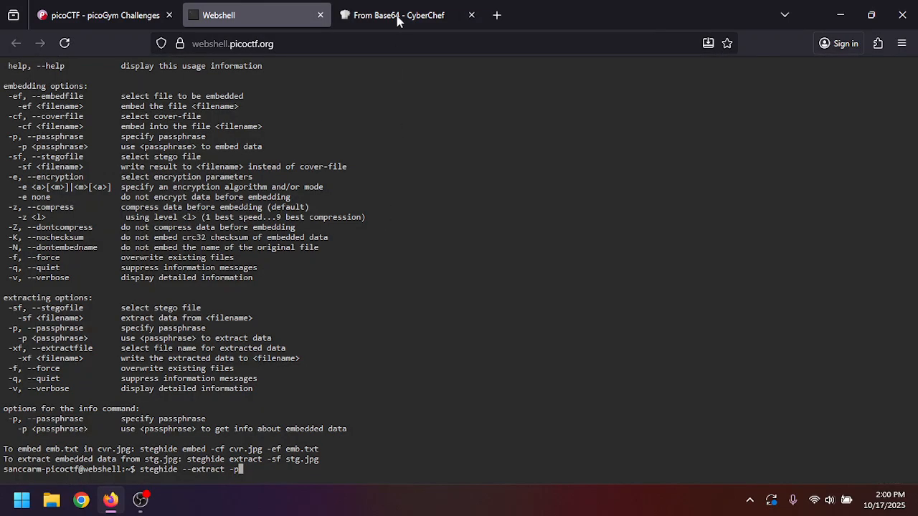
pyautogui.moveTo(357, 399)
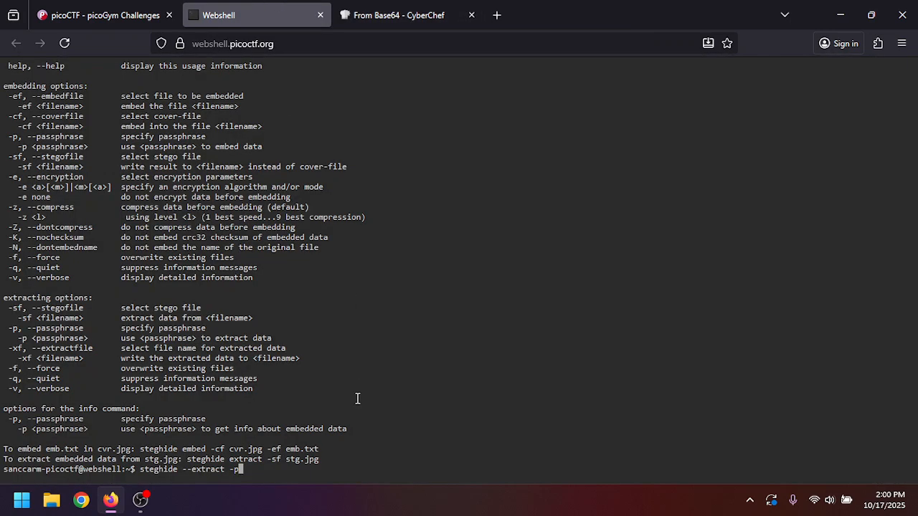
pyautogui.write('p')
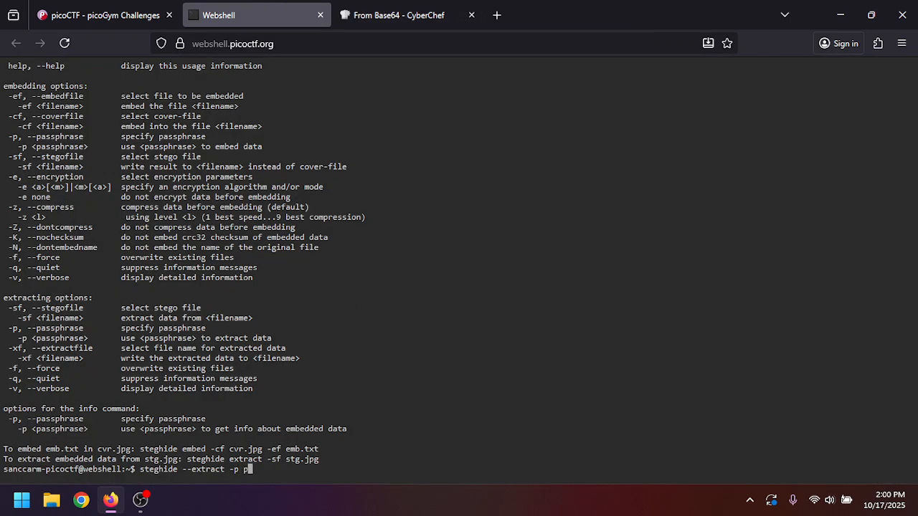
pyautogui.write('Azzword')
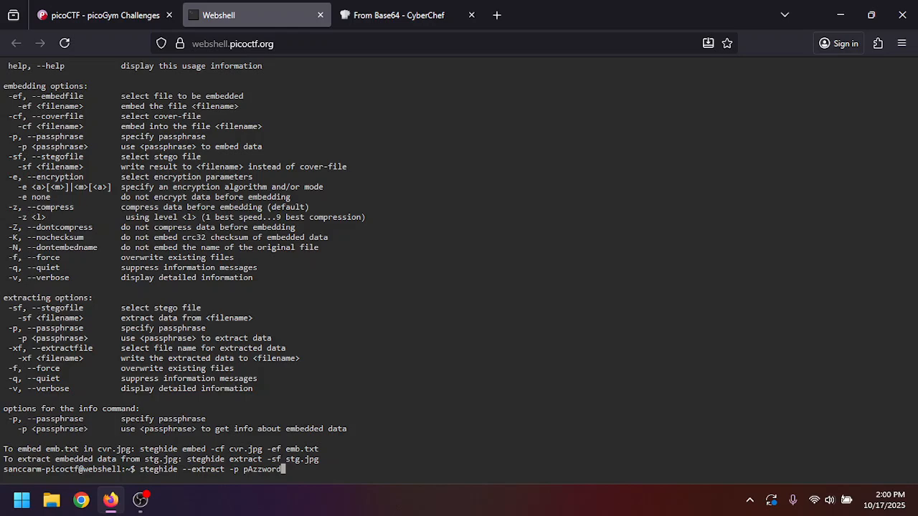
pyautogui.moveTo(236, 5)
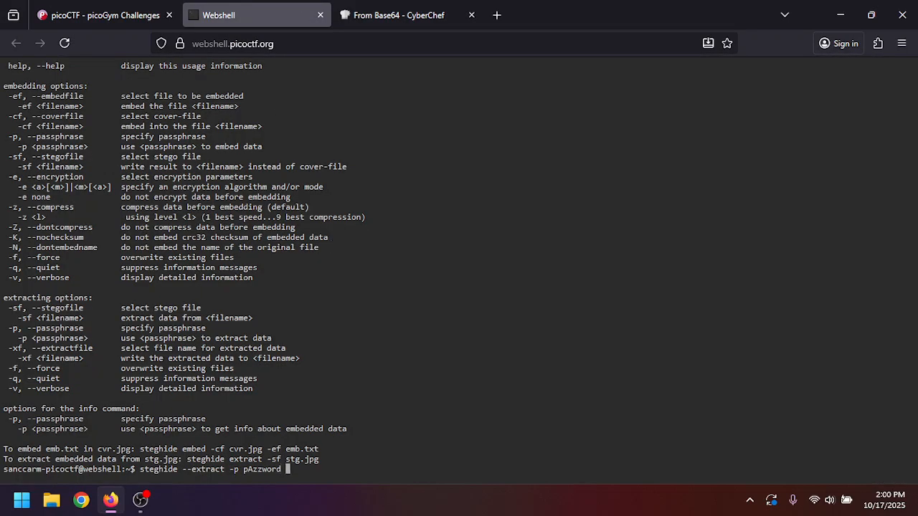
pyautogui.write('-sf')
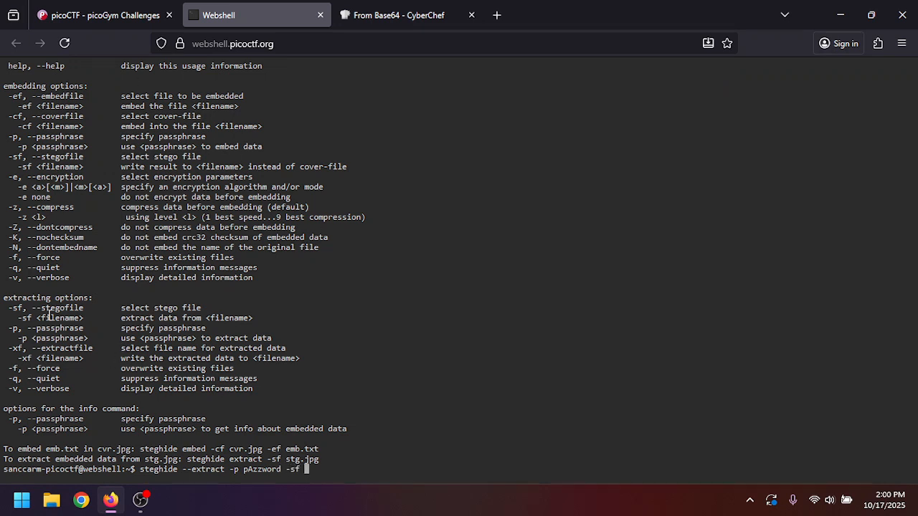
pyautogui.moveTo(463, 508)
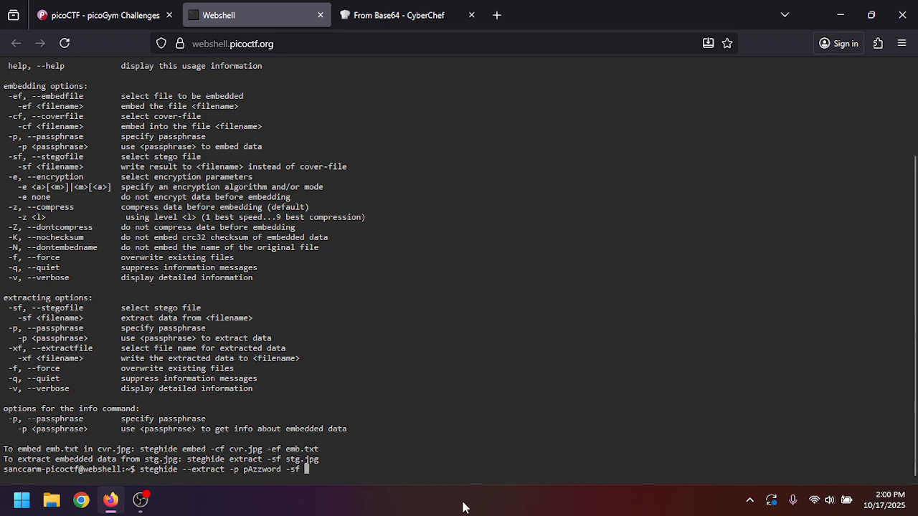
pyautogui.write('img.jpg')
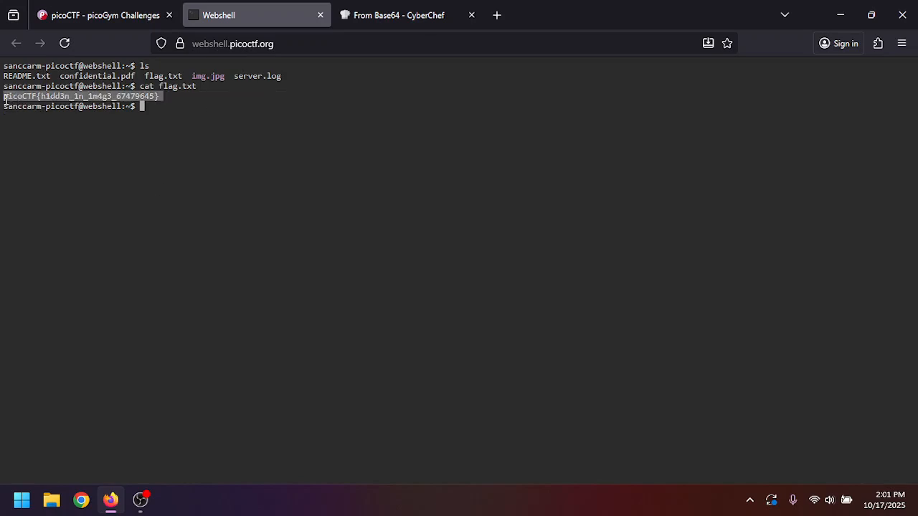
# Step: Submit picoCTF{h1dd3n_1n_1m4g3_67479645} on the challenge page and confirm it's accepted
pyautogui.click(104, 14)
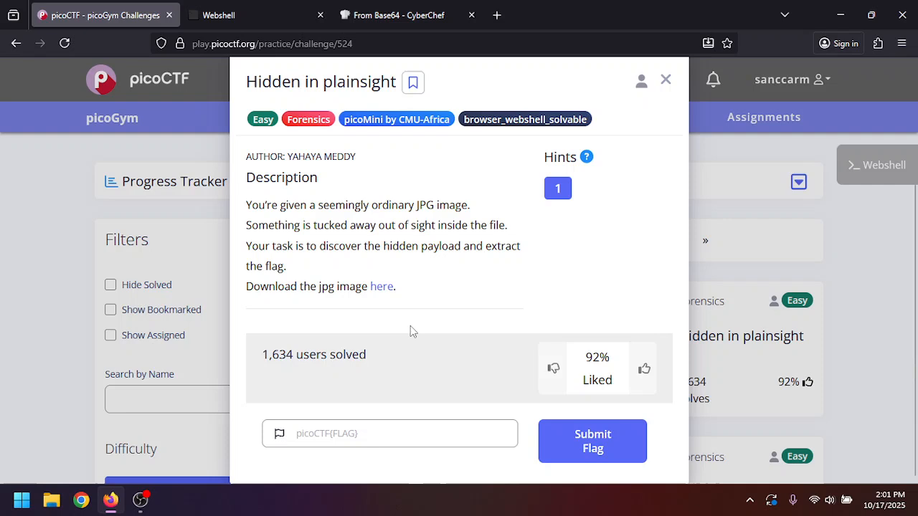
pyautogui.write('picoCTF{h1dd3n_1n_1m4g3_67479645}')
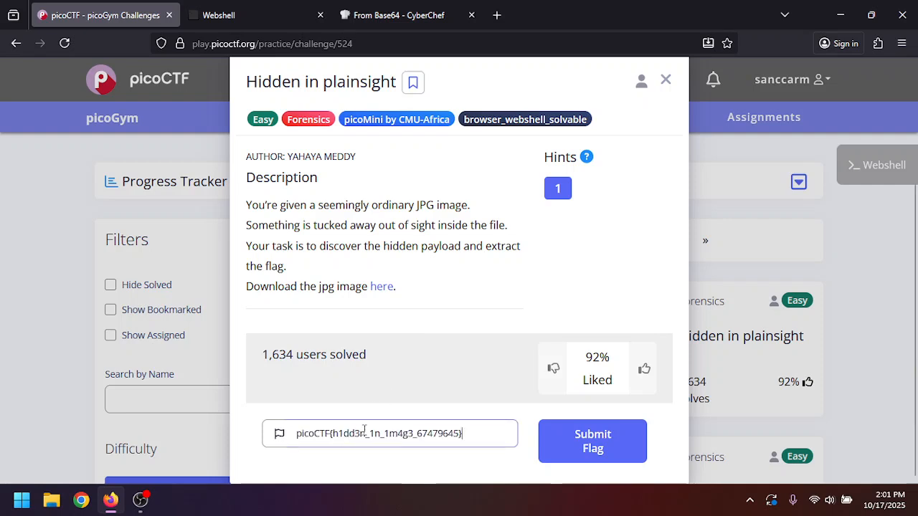
pyautogui.click(592, 441)
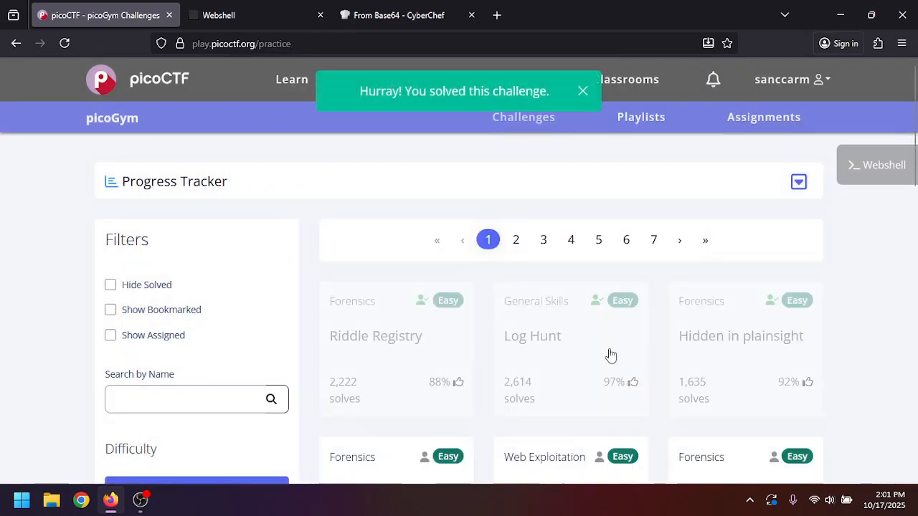
pyautogui.scroll(-3)
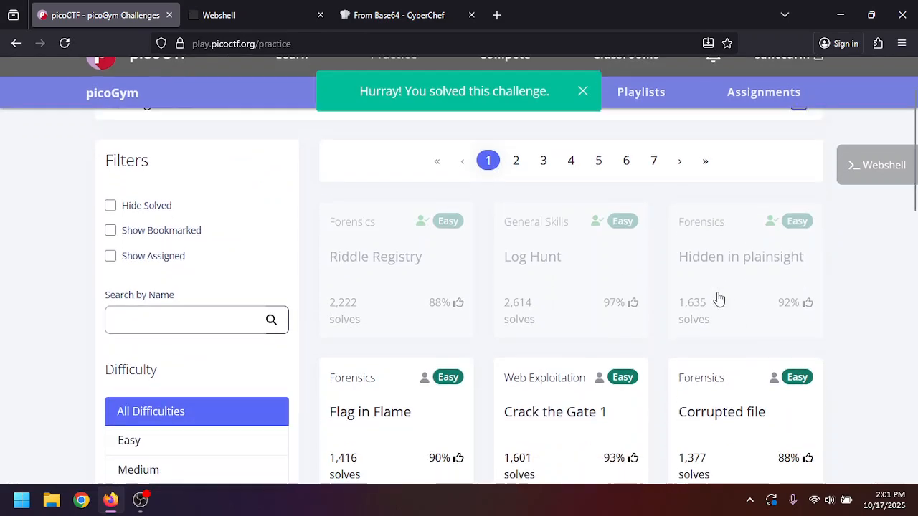